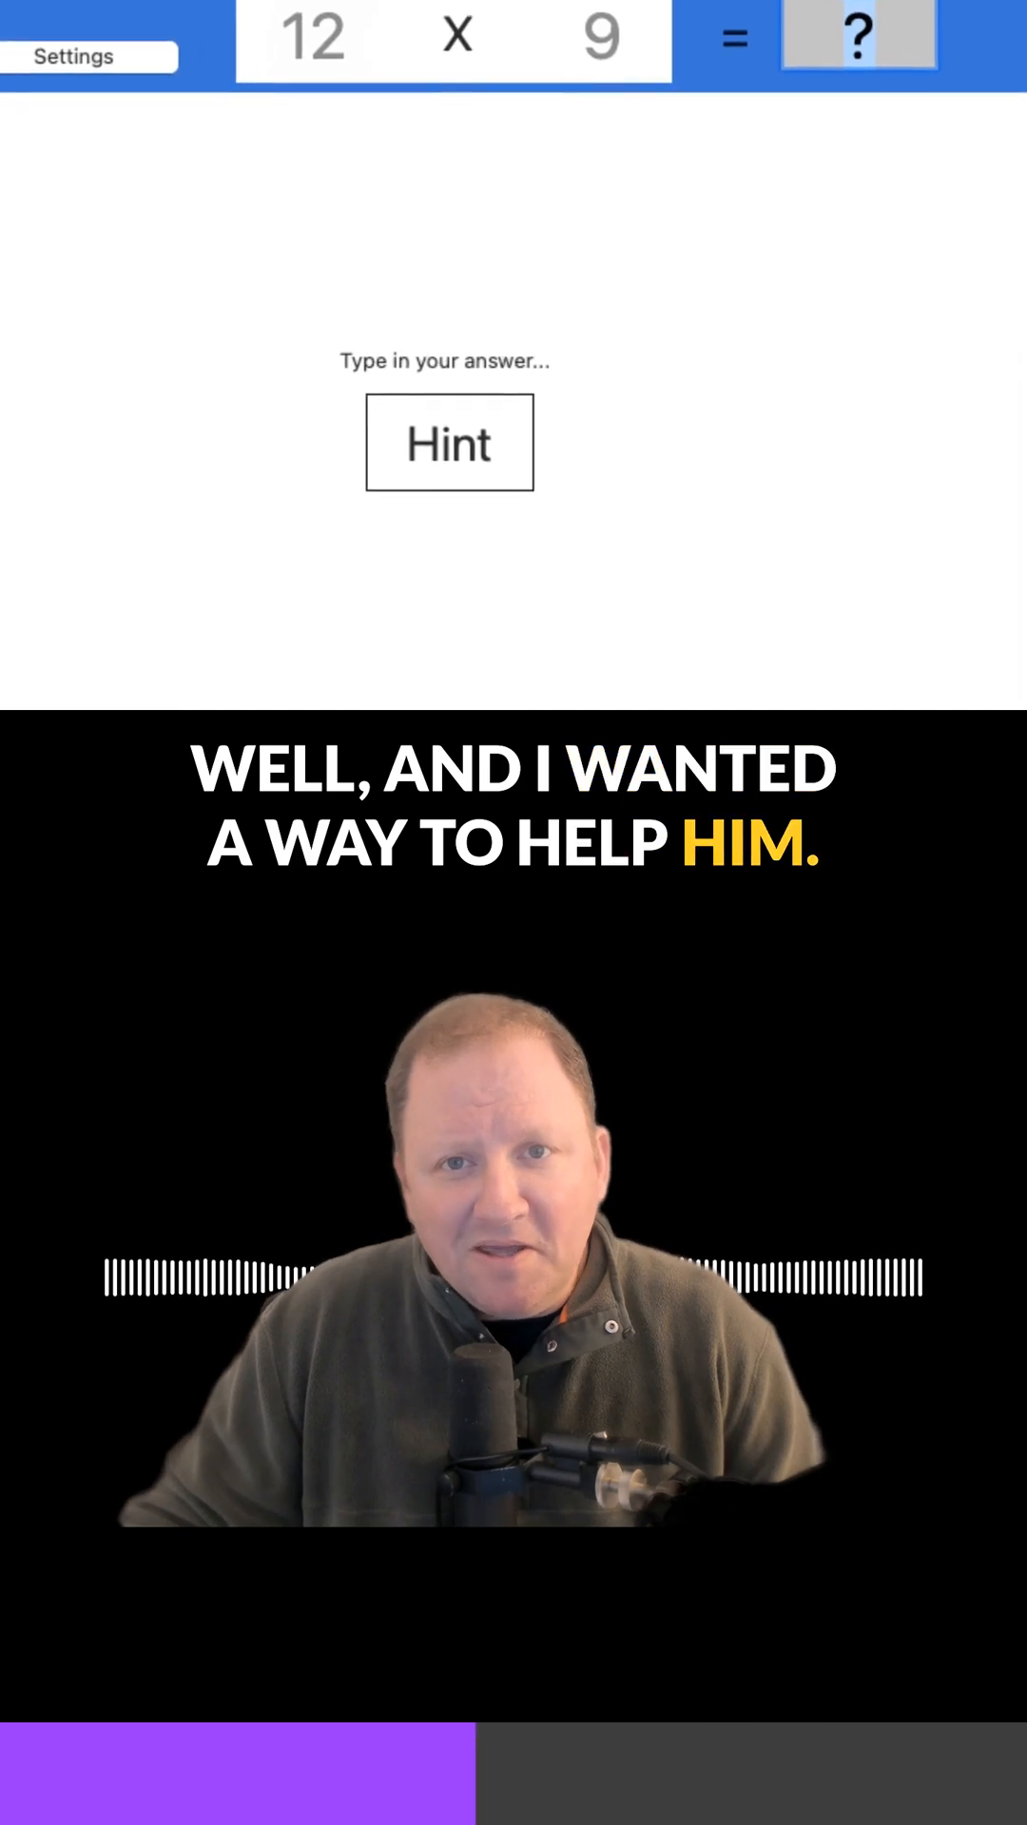
- Open the quiz settings, showing Quiz Mode with every times table except ×1 enabled
left_click(448, 442)
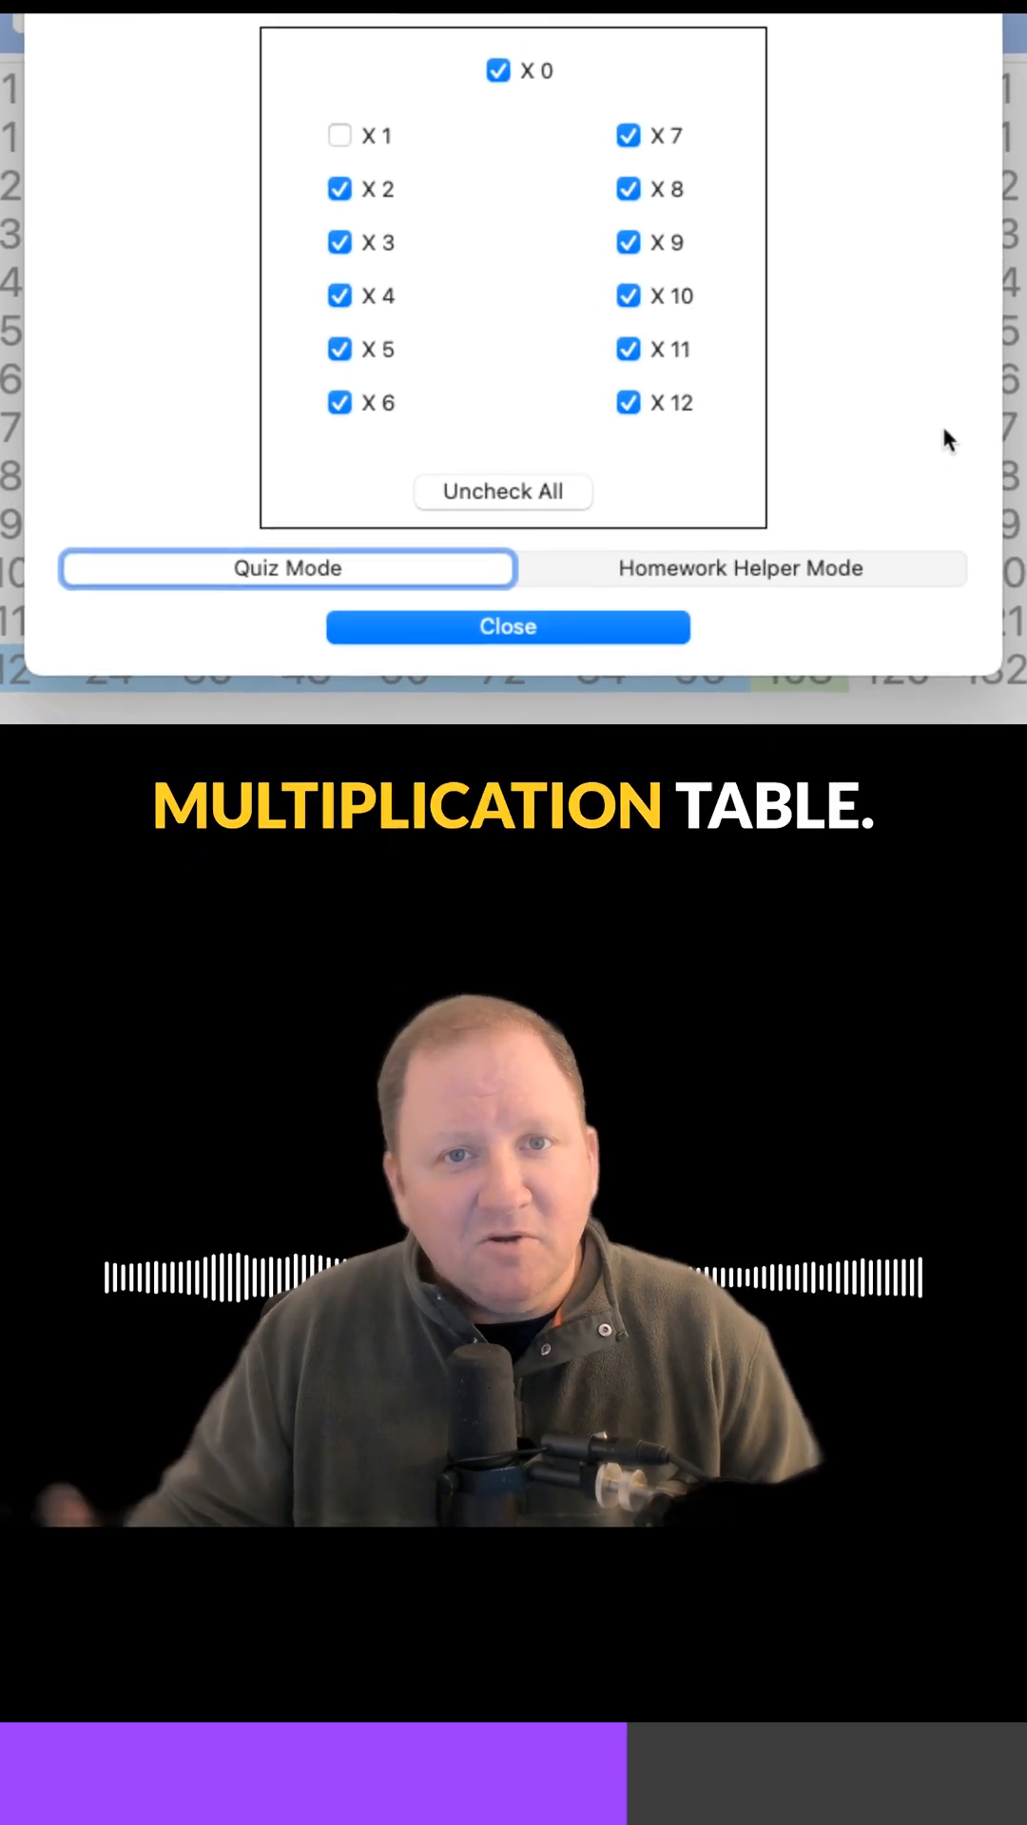
- Close settings and show the hint grid for 12 × 9, highlighting 108
left_click(506, 627)
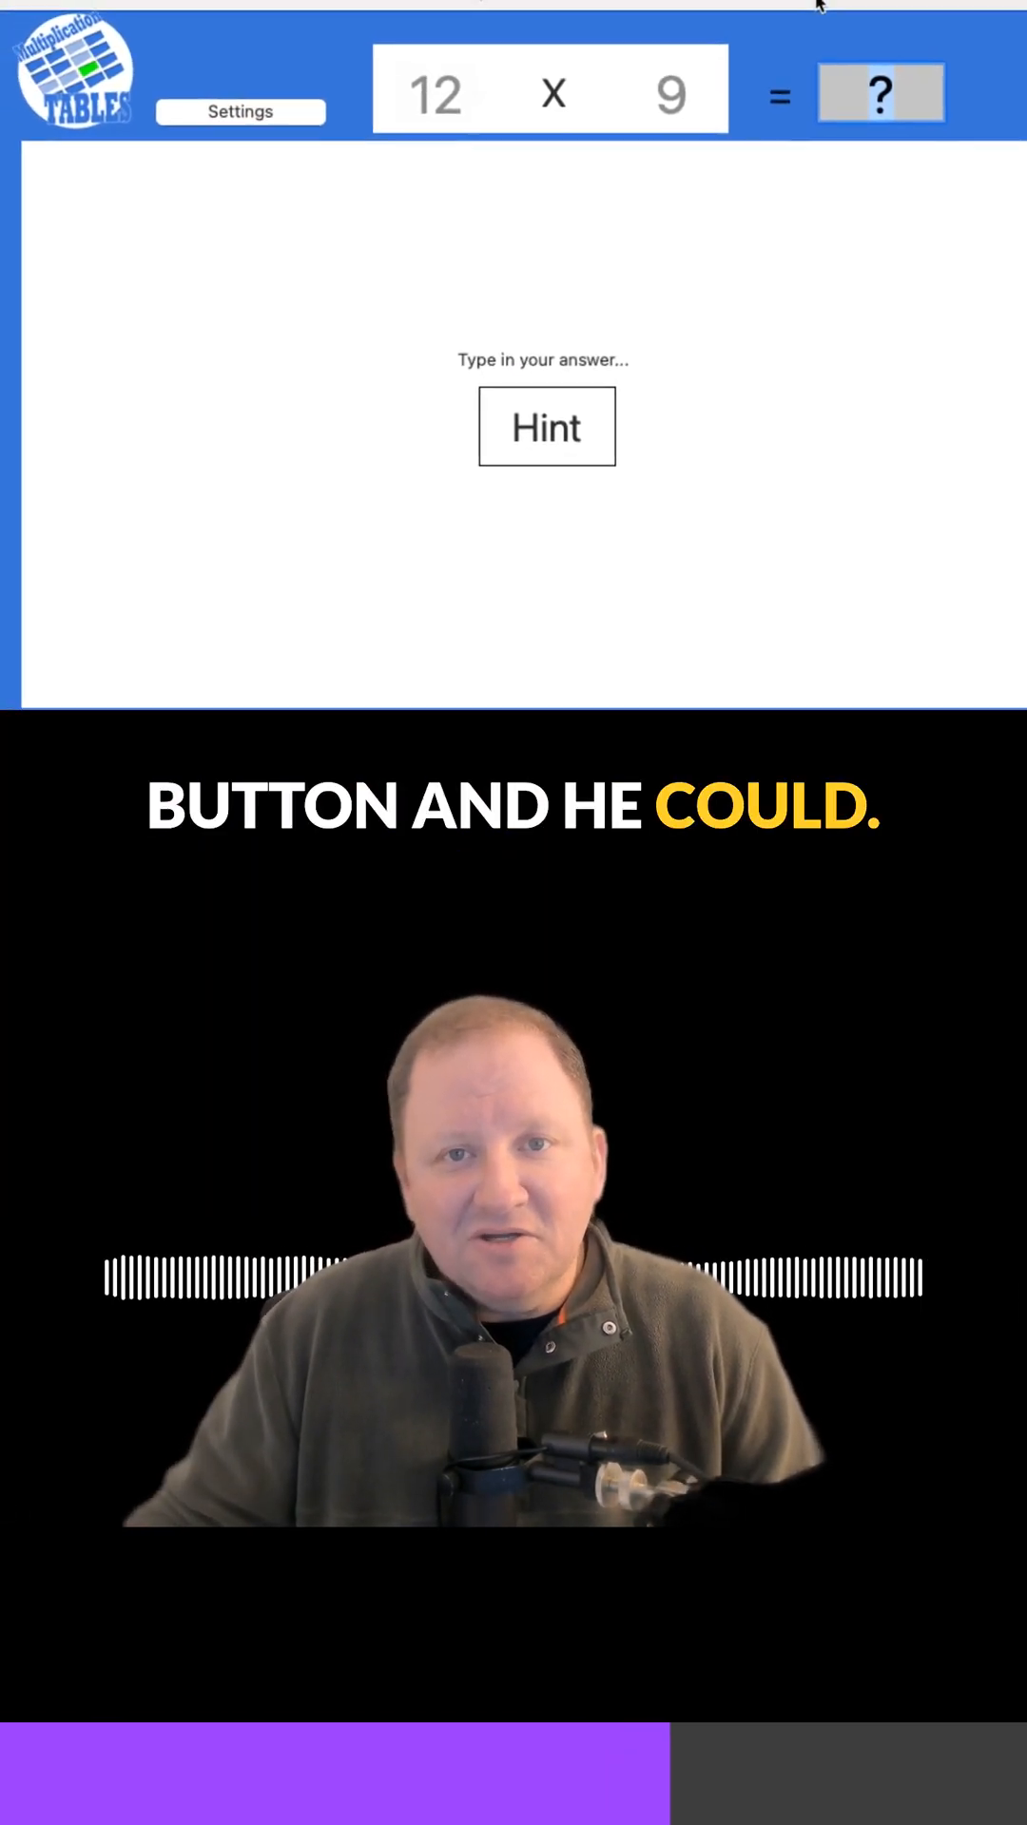
left_click(546, 426)
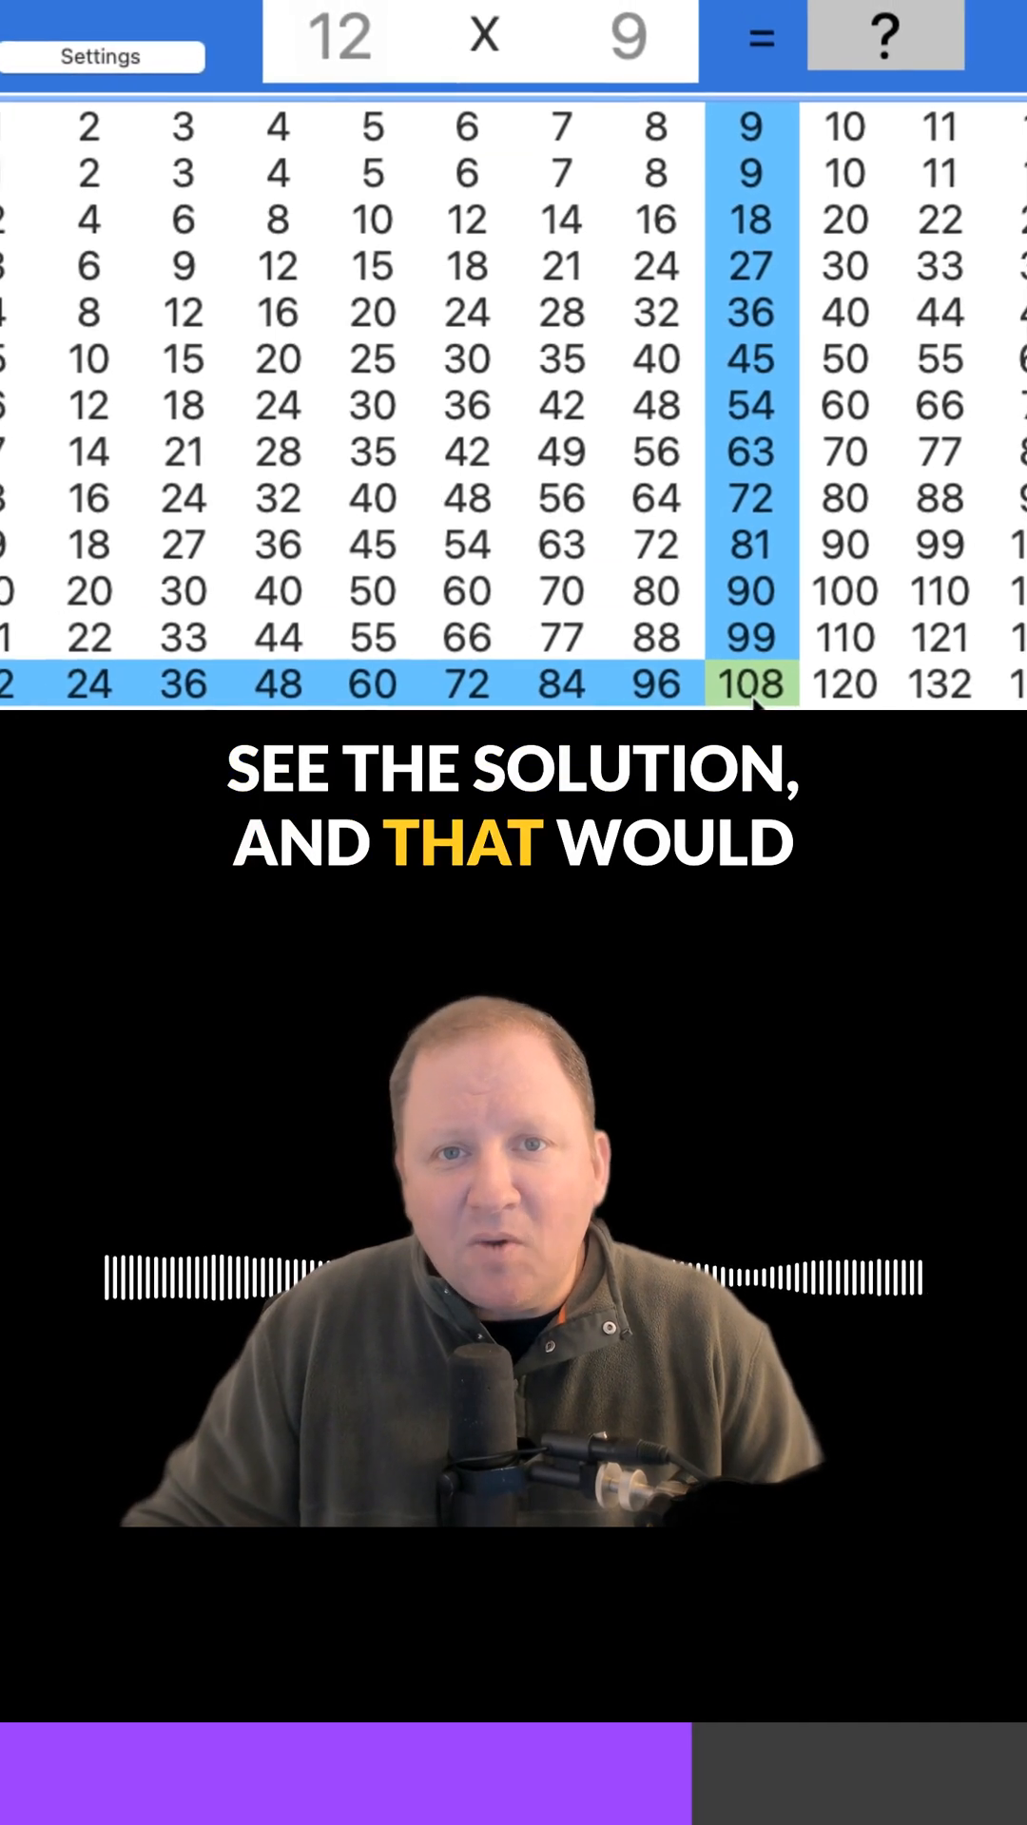